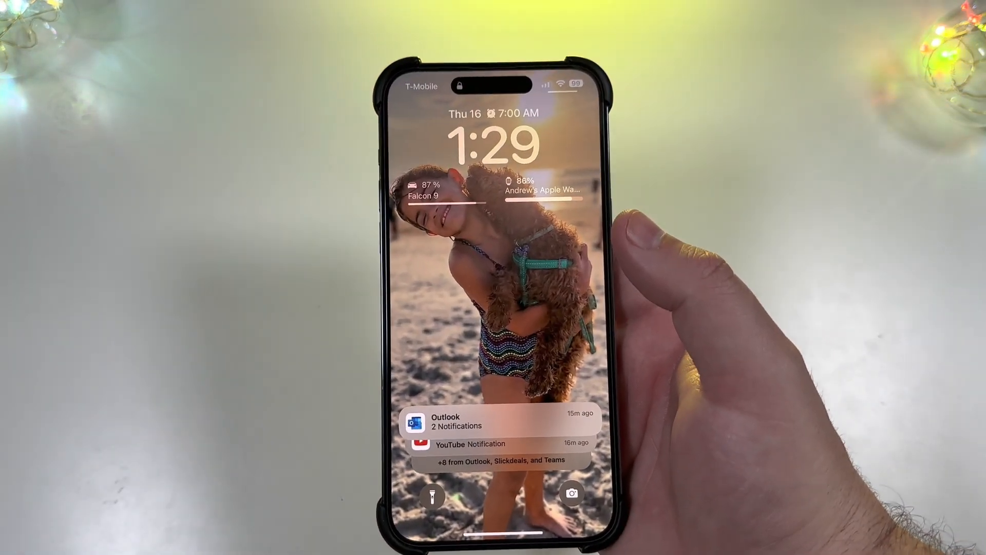
Check General > About in Settings to confirm the iPhone runs iOS 16.4 beta.
scroll("left", 3)
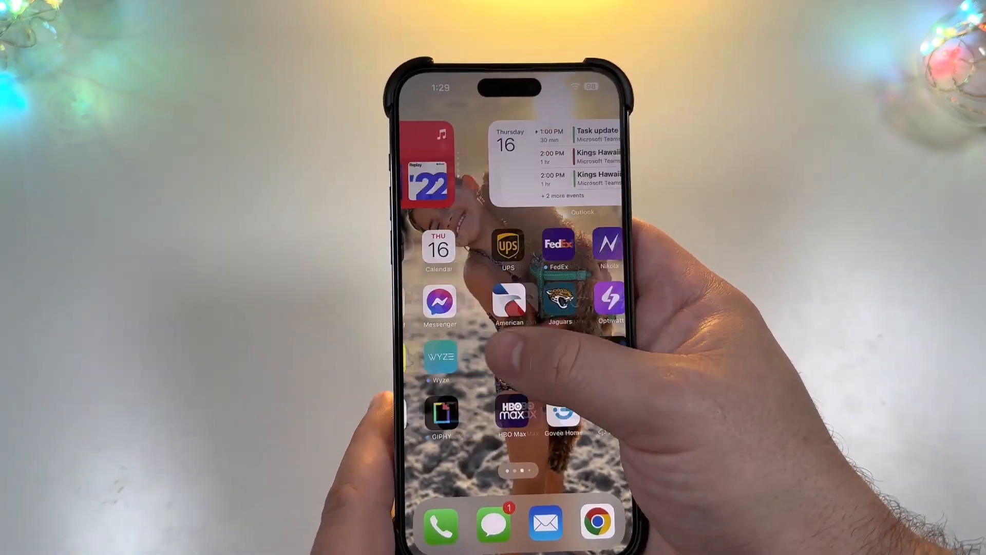
scroll("right", 3)
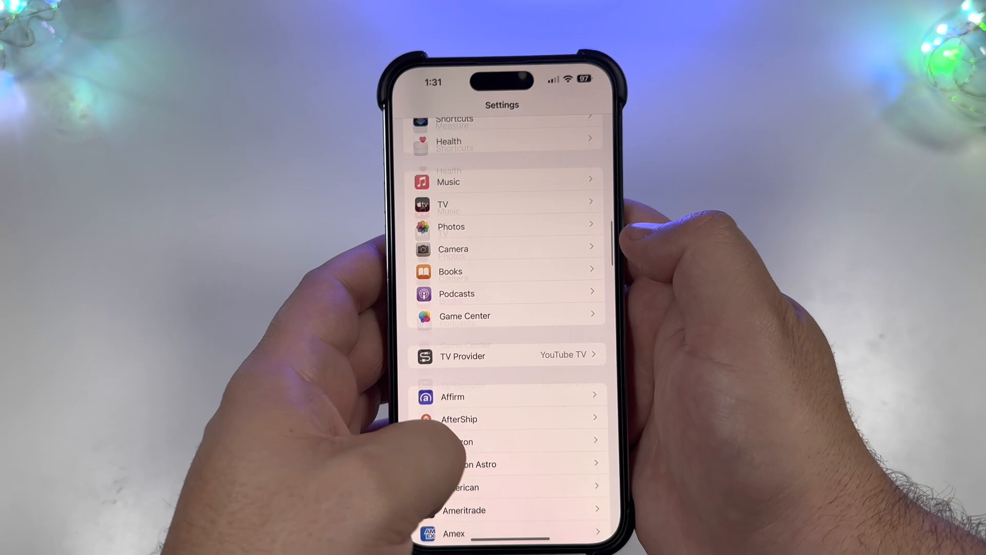
scroll("down", 3)
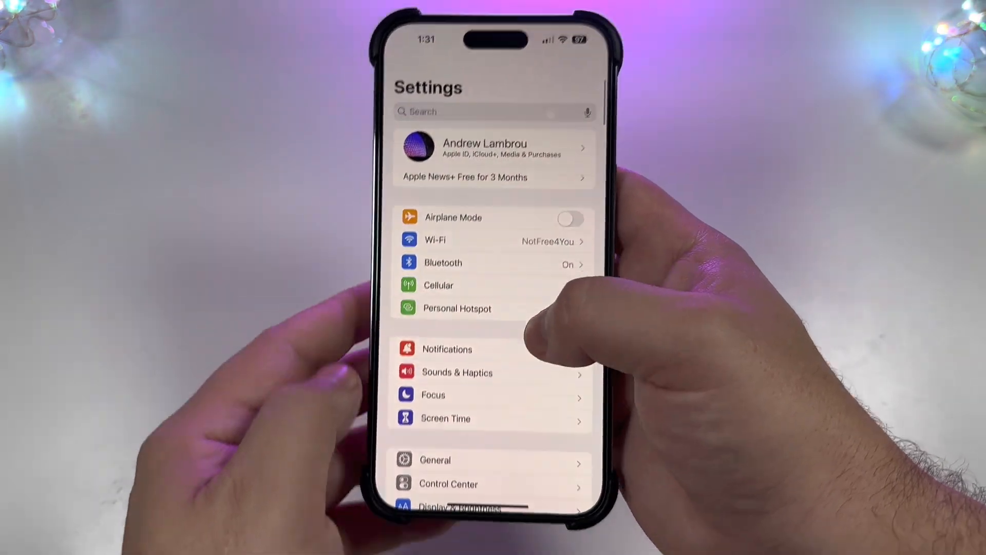
left_click(435, 460)
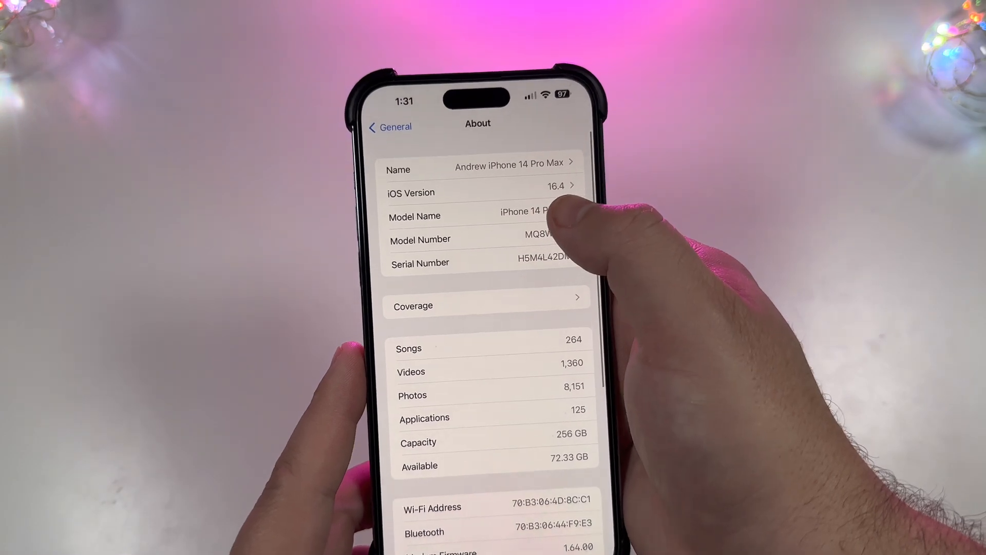
left_click(479, 193)
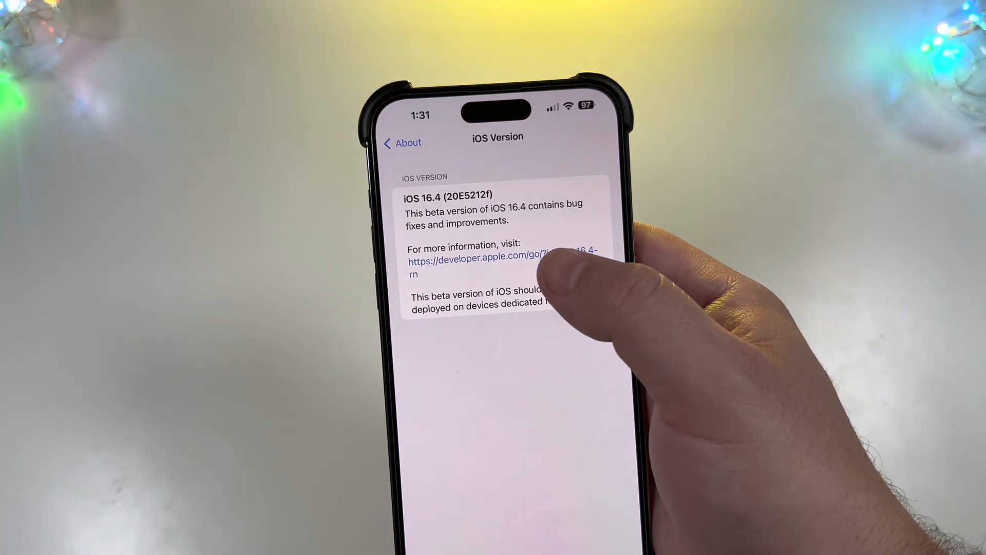
left_click(472, 261)
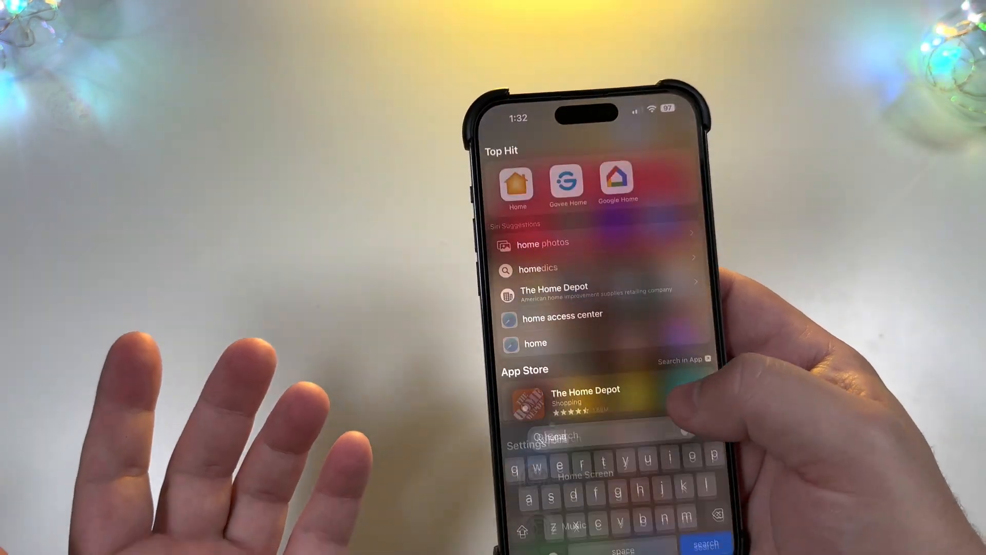
Search Spotlight, clear the query, search again and launch the Home app from results.
type("a")
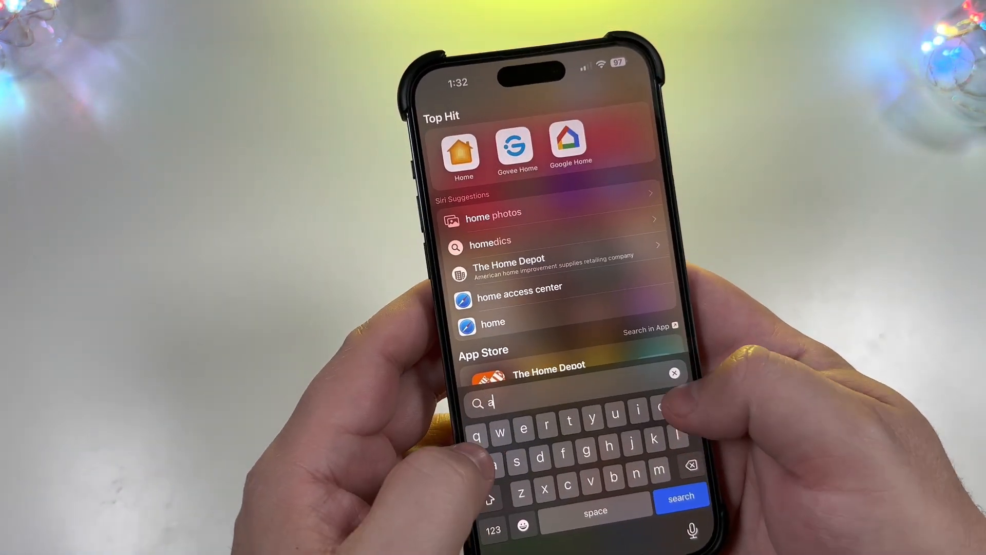
type("pp")
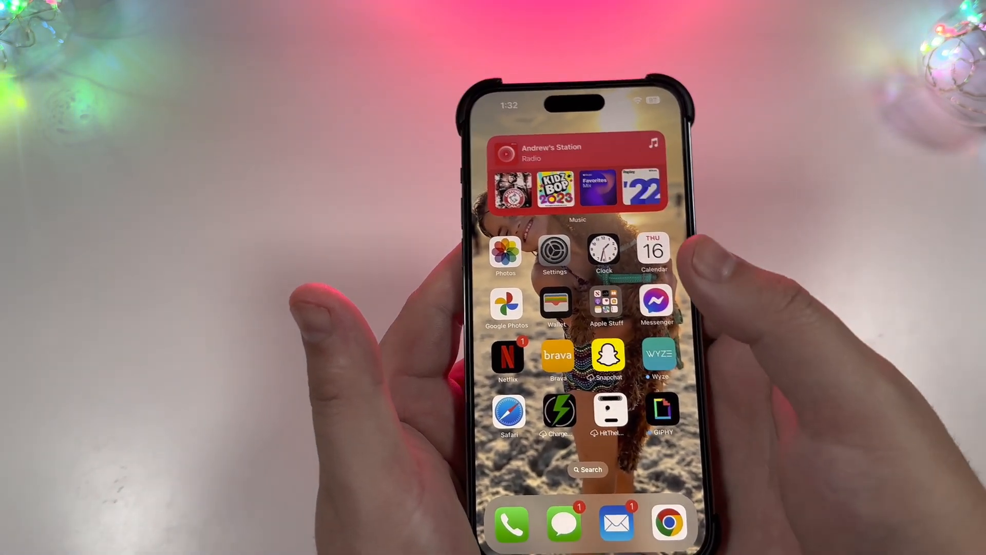
type("mu")
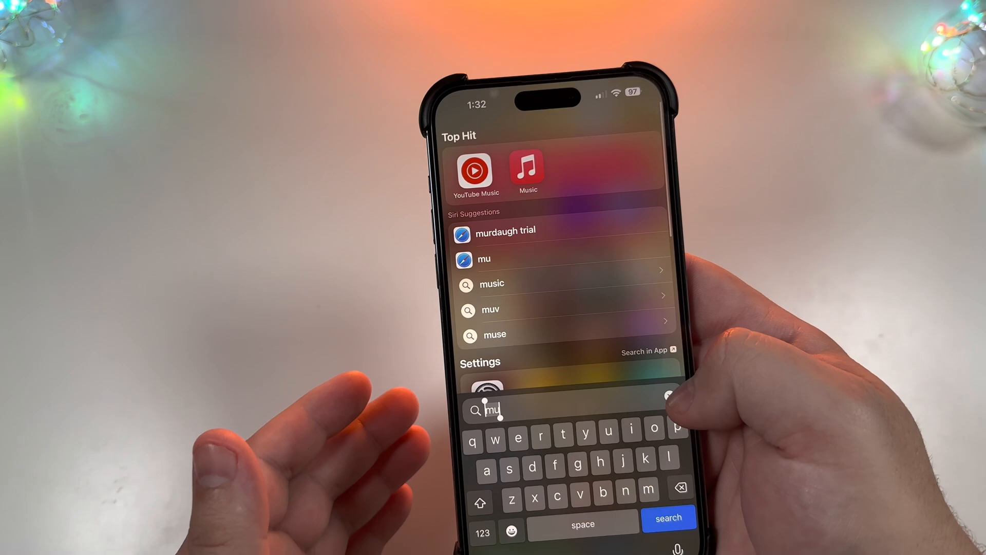
left_click(668, 395)
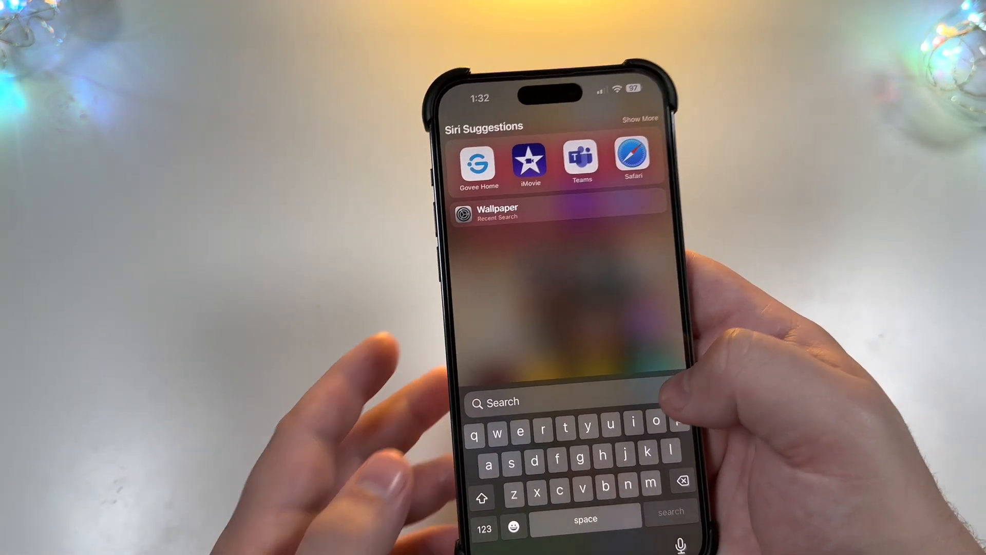
type("honey")
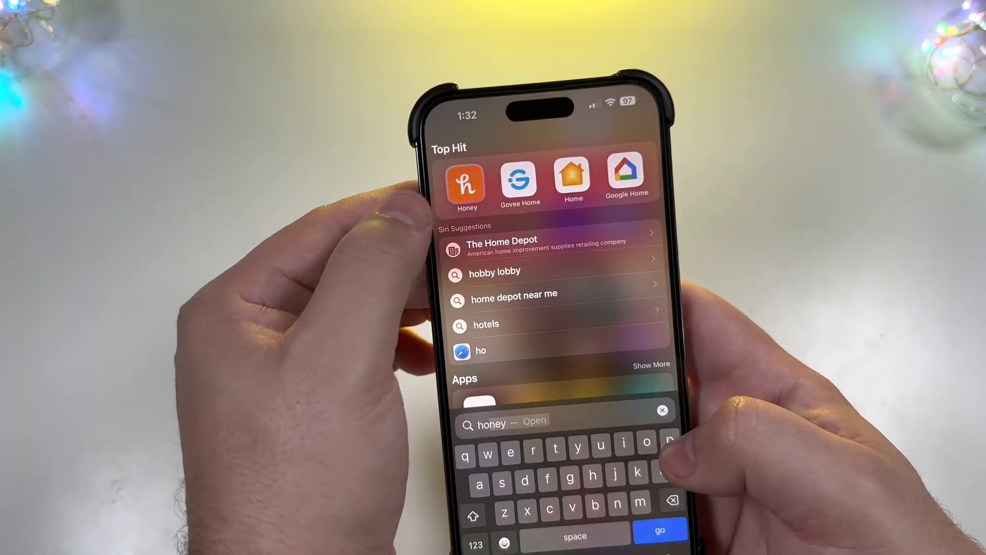
left_click(572, 182)
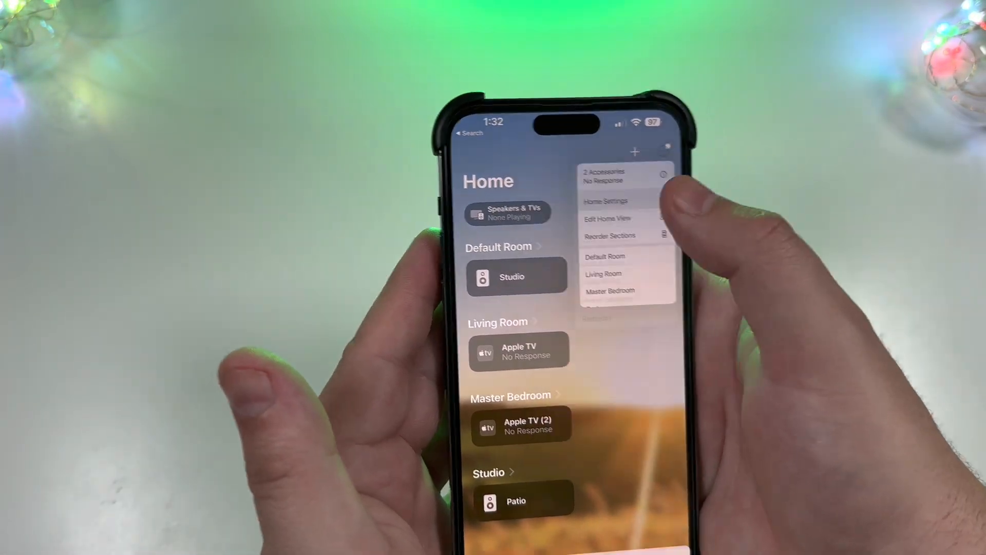
Start the home architecture upgrade via Home Settings > Software Update, choosing Upgrade Anyway.
left_click(606, 201)
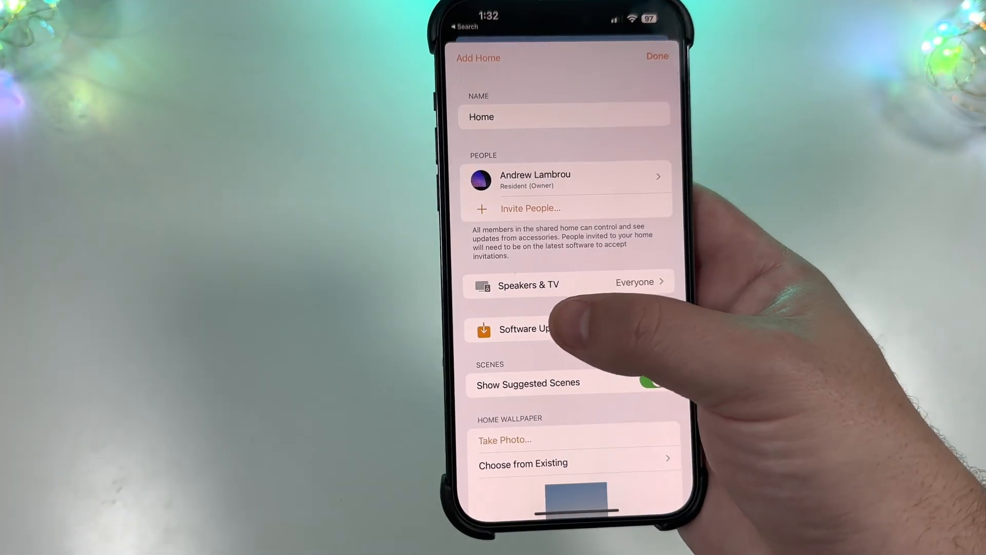
left_click(524, 329)
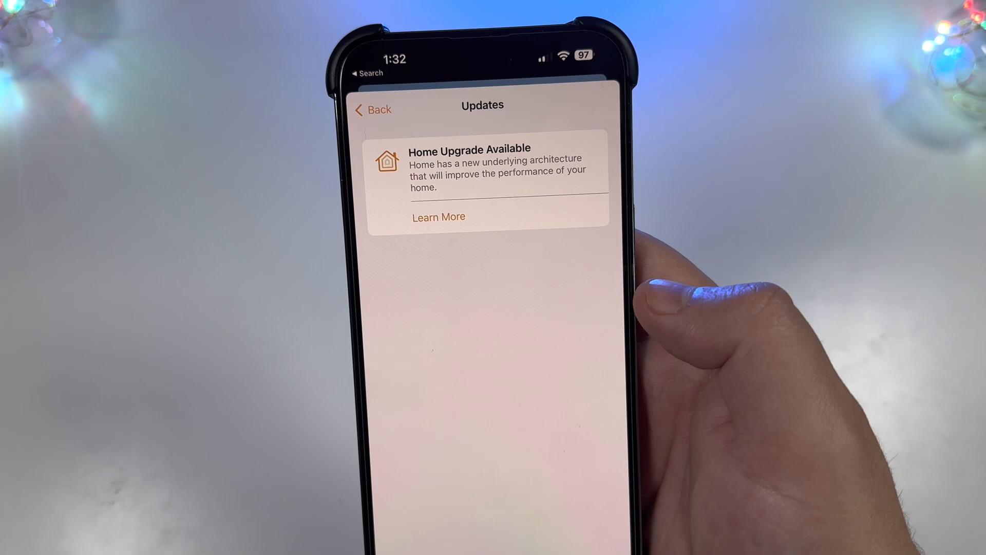
left_click(438, 217)
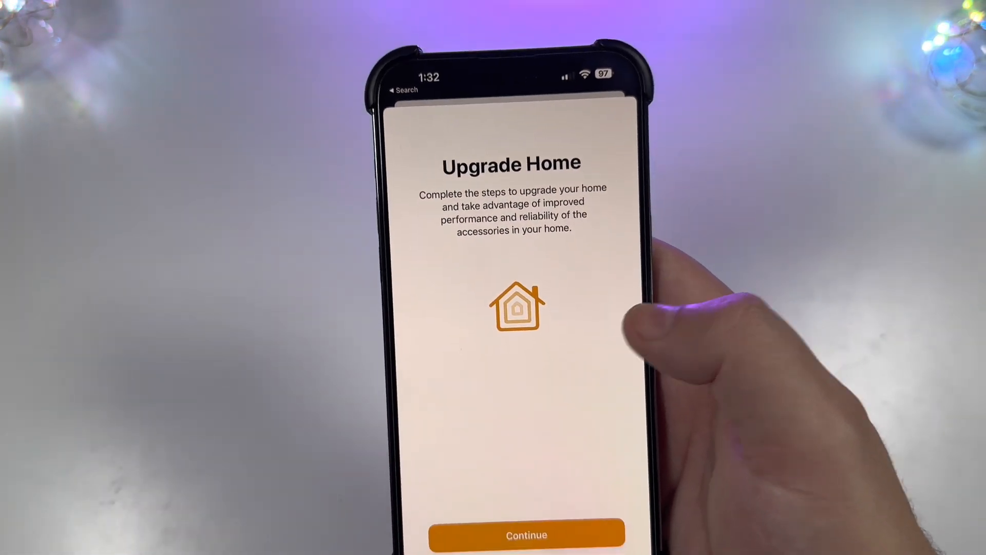
left_click(527, 535)
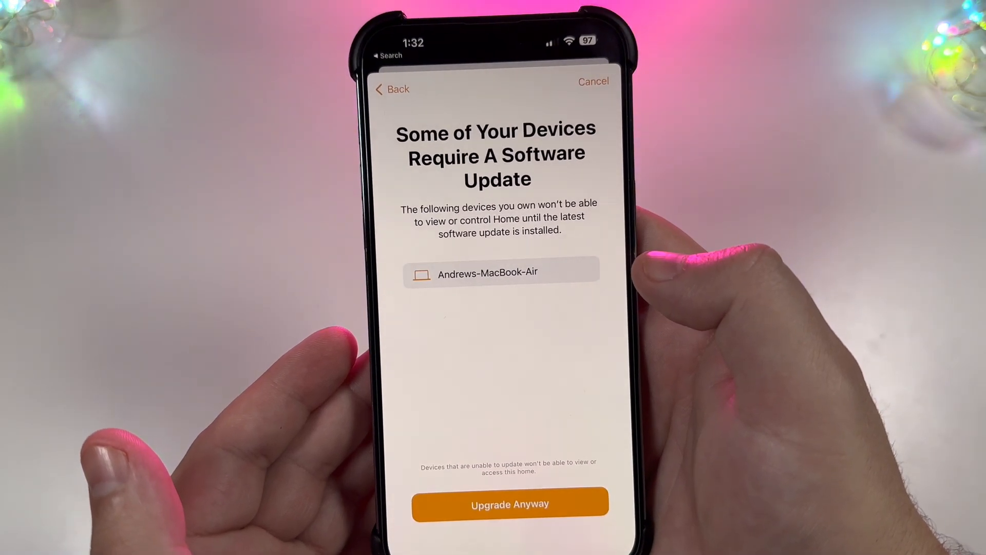
left_click(510, 503)
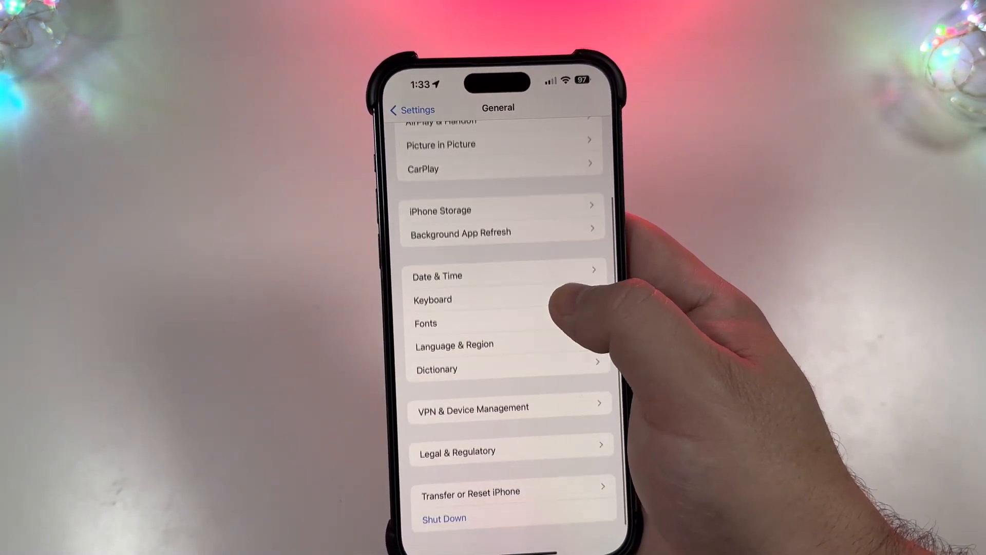
Return from General to the main Settings list, then switch back to Home.
scroll("down", 3)
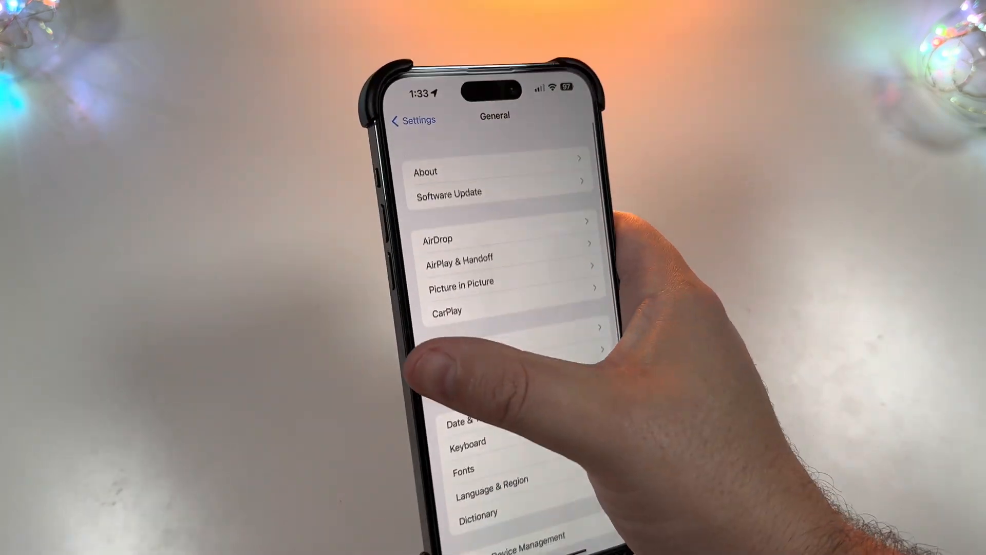
left_click(412, 120)
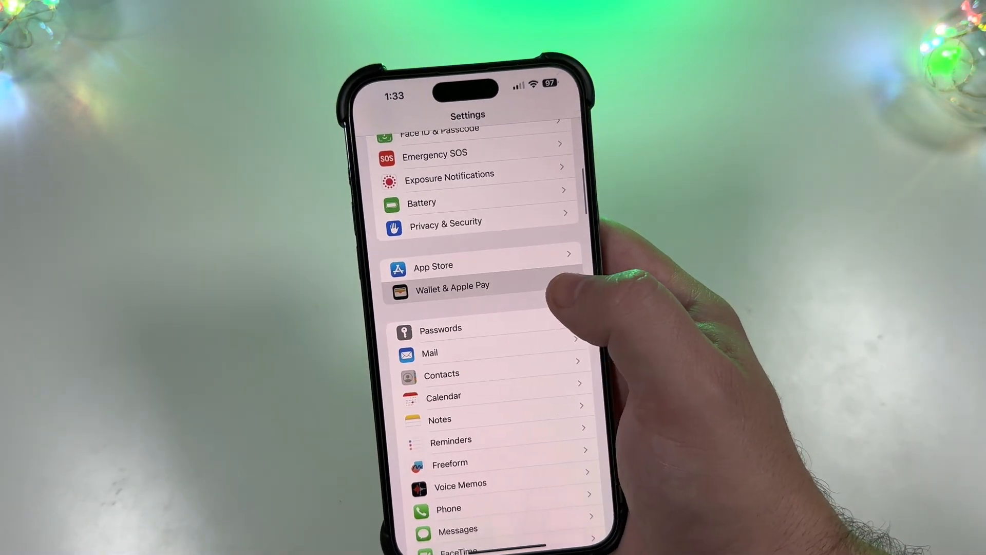
left_click(452, 288)
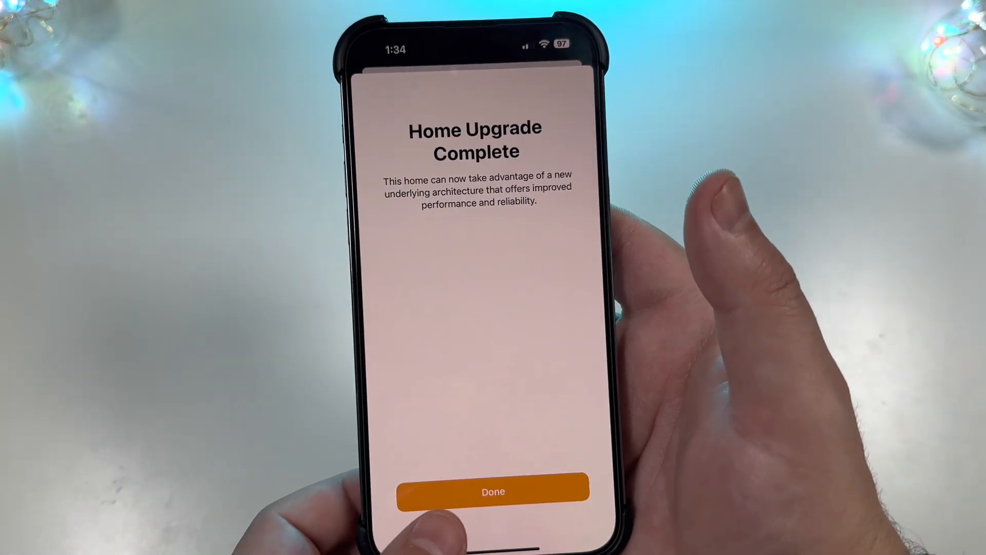
Dismiss Home Upgrade Complete, open the Patio speaker's details, close them, and go home.
left_click(493, 491)
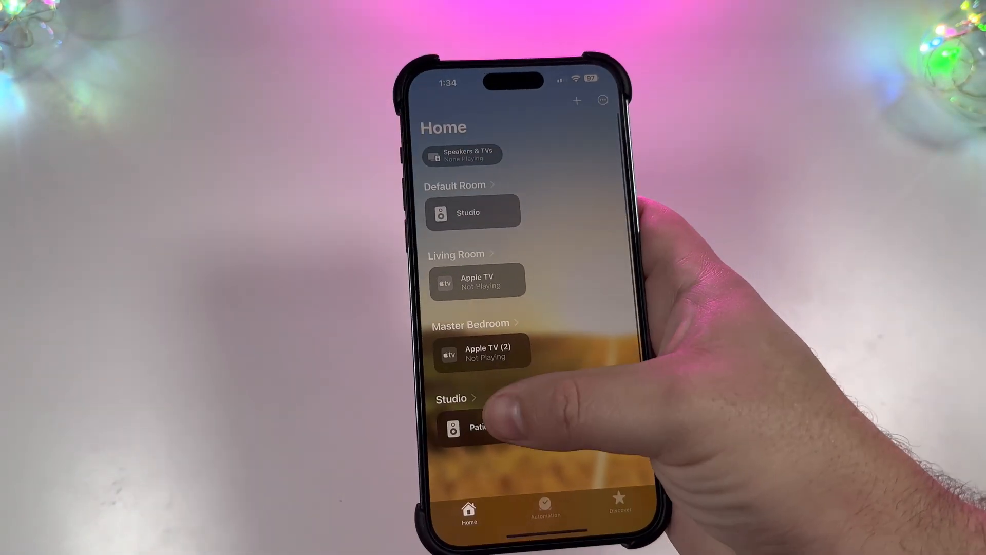
left_click(473, 428)
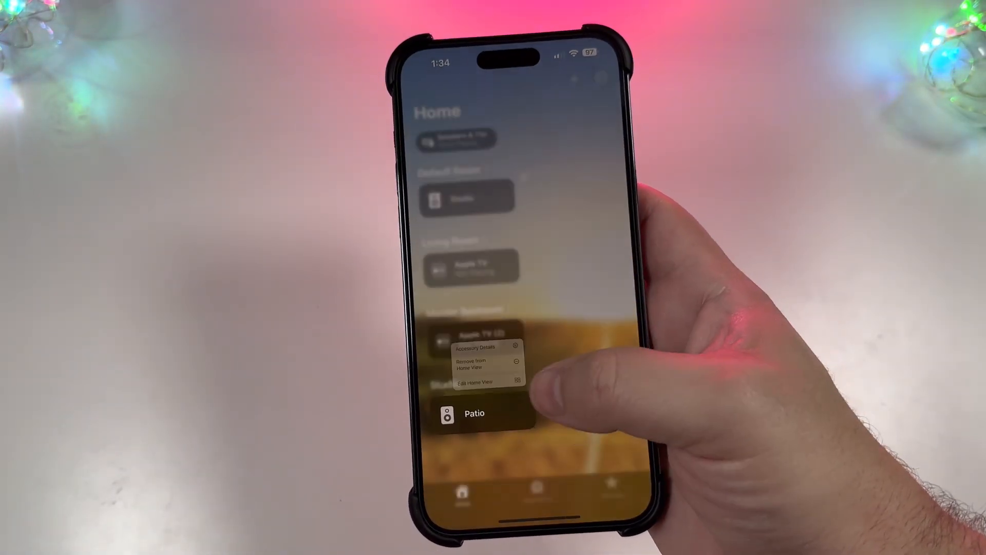
left_click(473, 413)
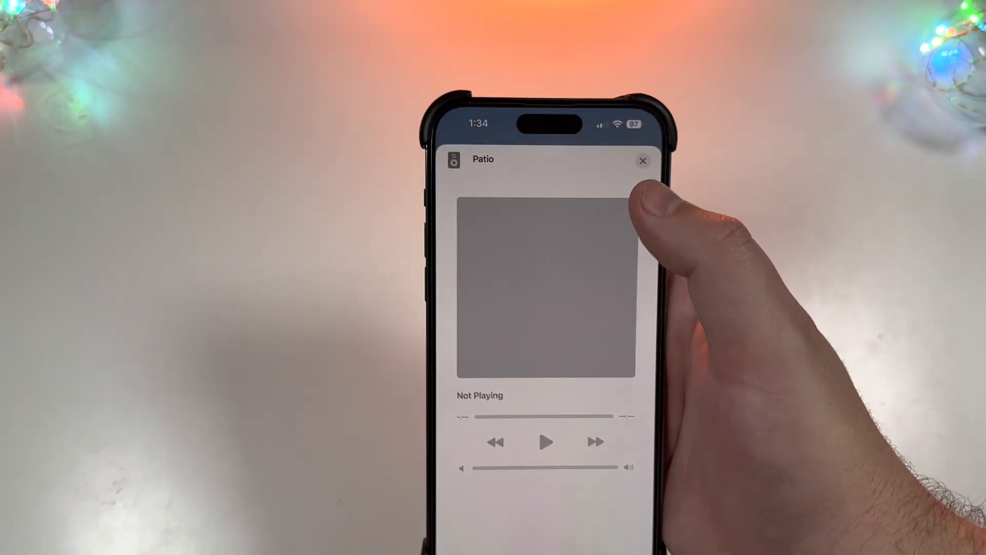
left_click(643, 161)
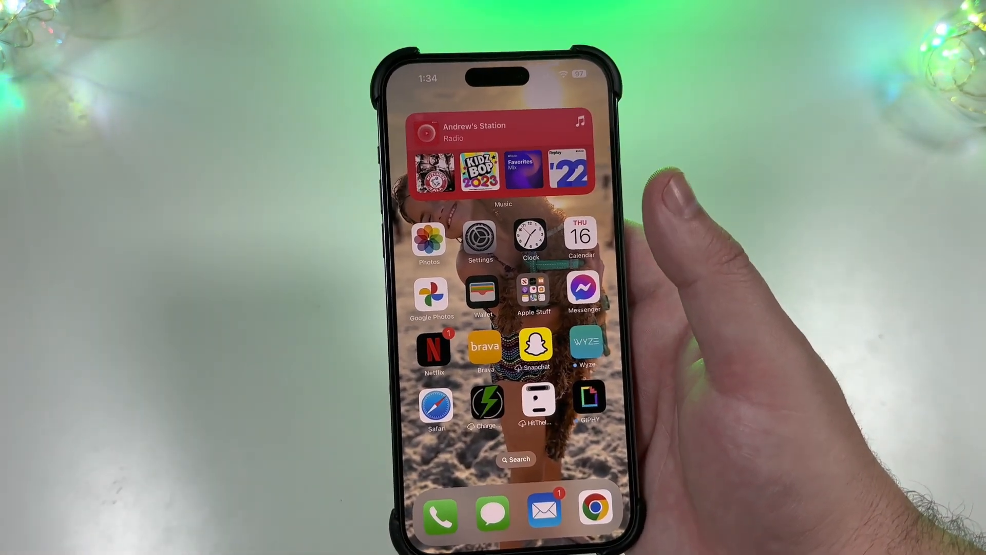
scroll("left", 3)
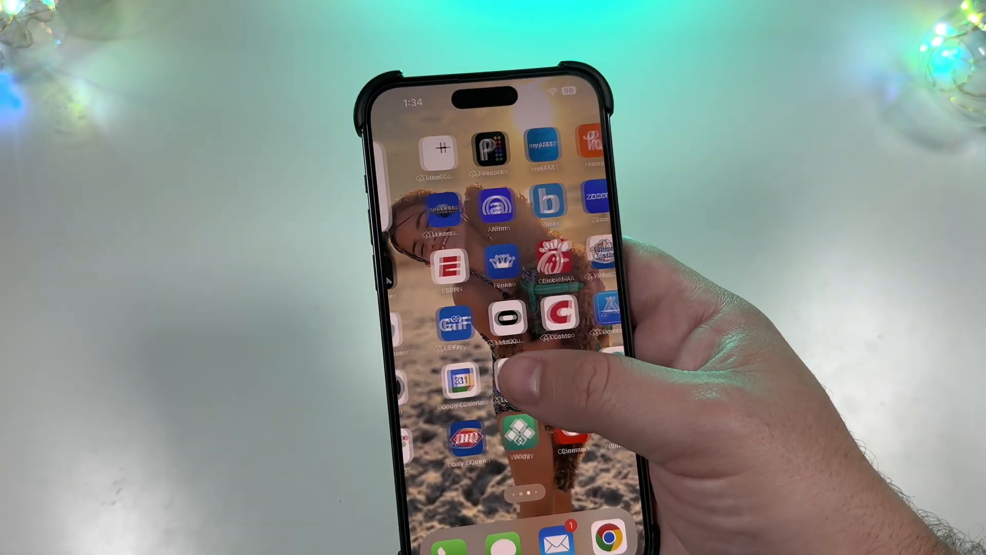